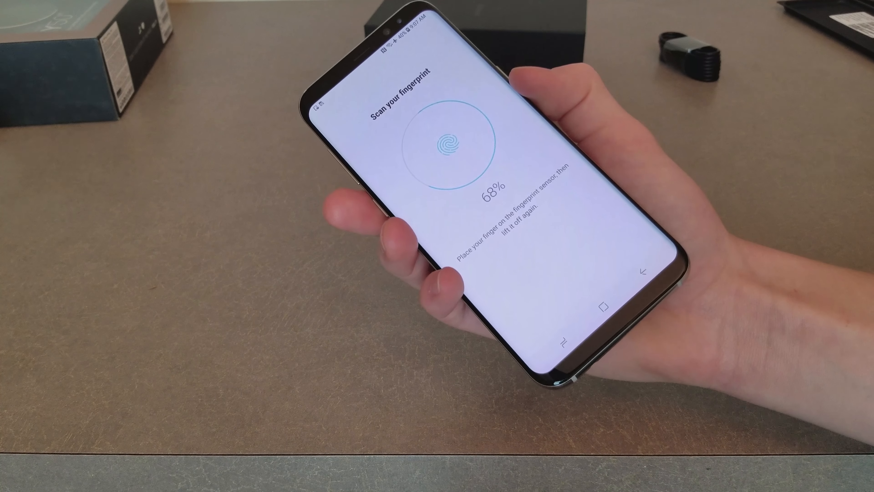
Complete the fingerprint scan to 100% and confirm Done without adding another finger
click(452, 151)
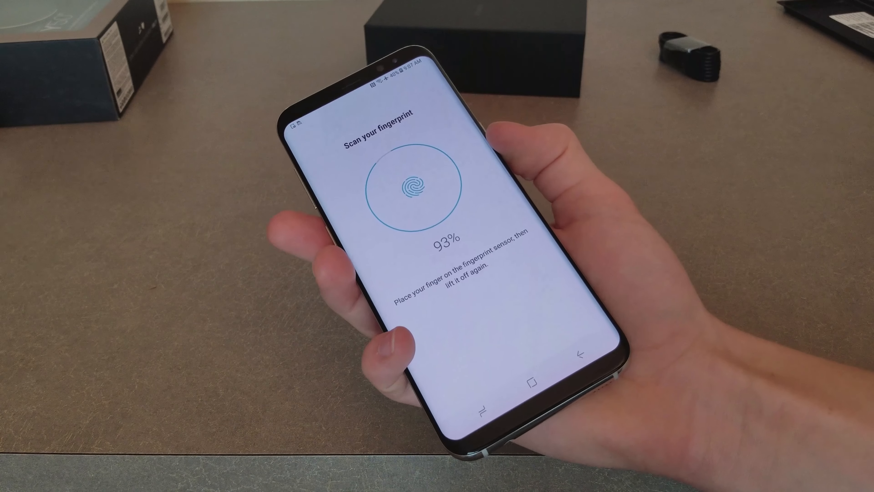
click(415, 187)
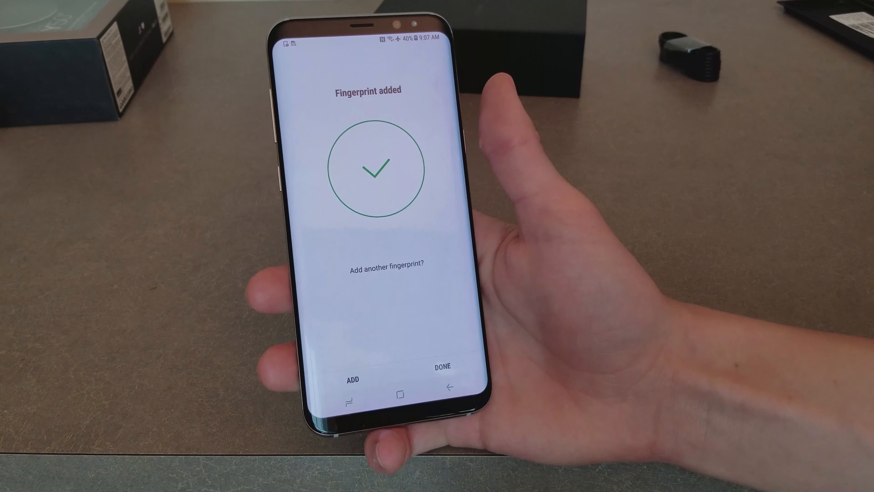
click(442, 365)
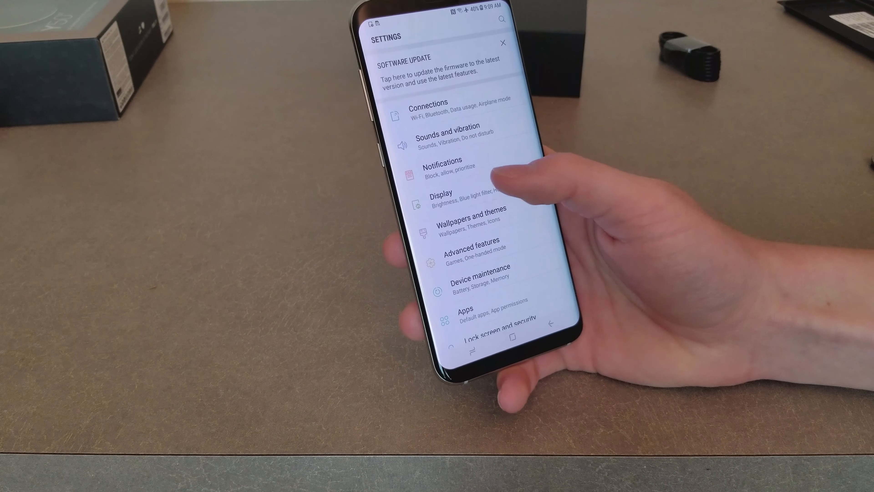
Reach Navigation bar under Display and adjust the Home button pressure sensitivity slider
click(440, 199)
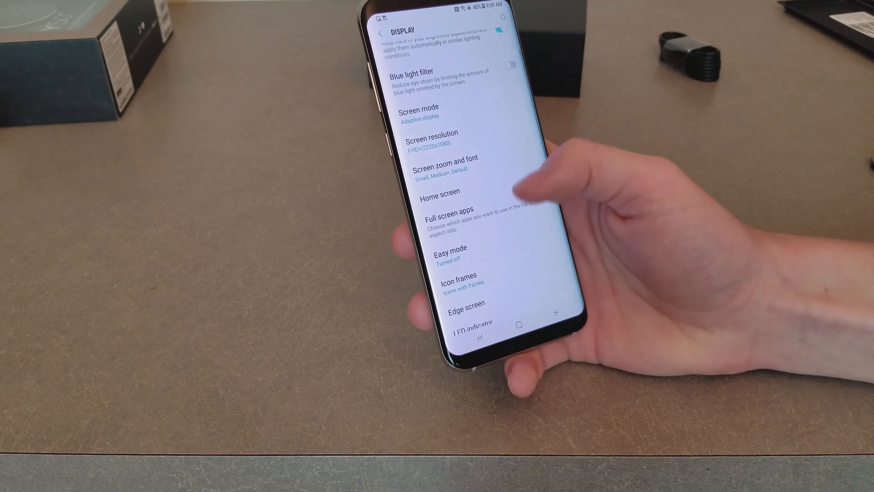
scroll(down, 3)
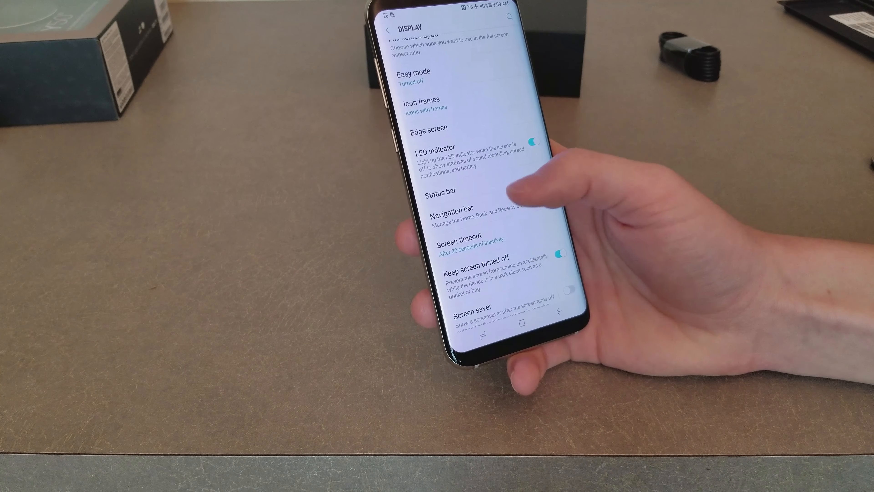
click(454, 212)
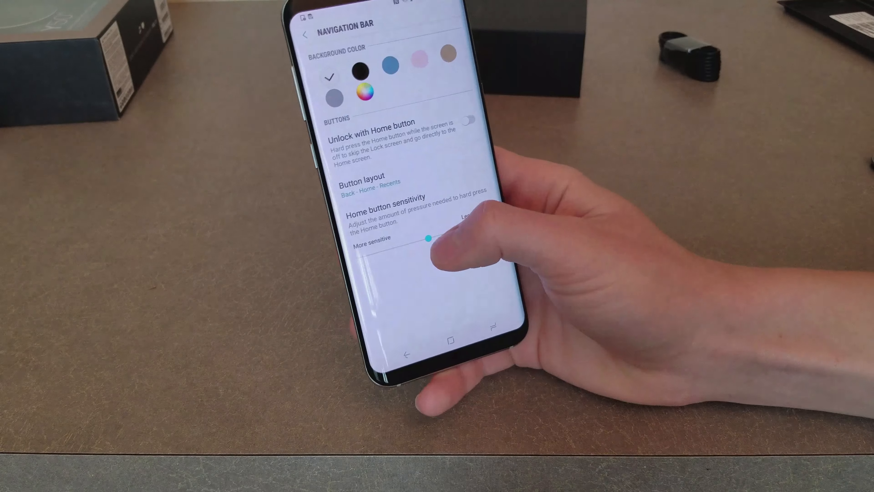
drag(426, 238, 473, 213)
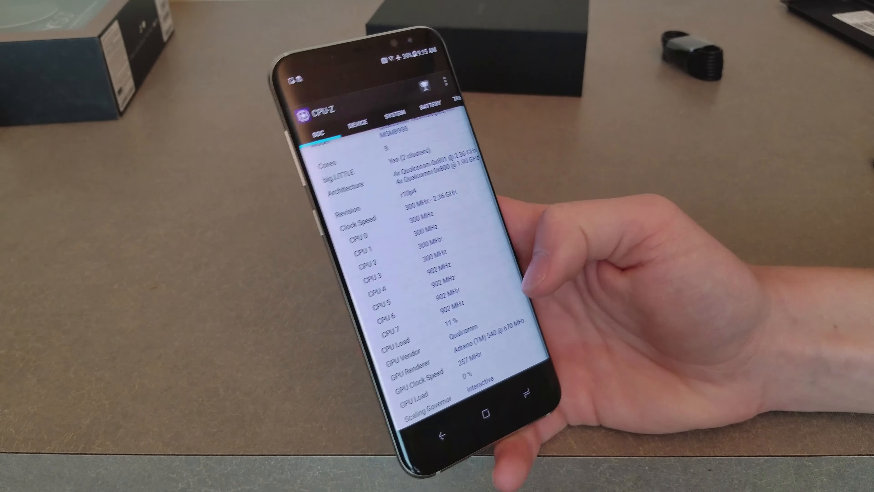
View CPU-Z's System tab (Android 7.0, kernel version) and leave the app
click(393, 111)
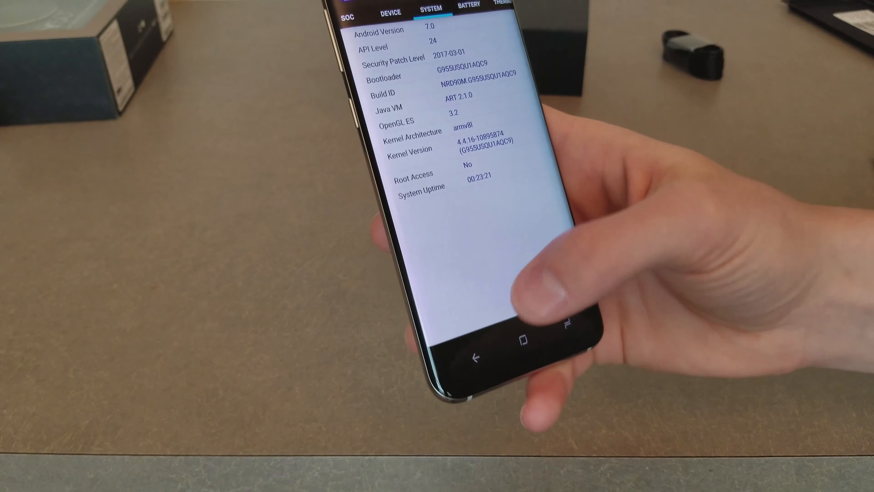
click(466, 10)
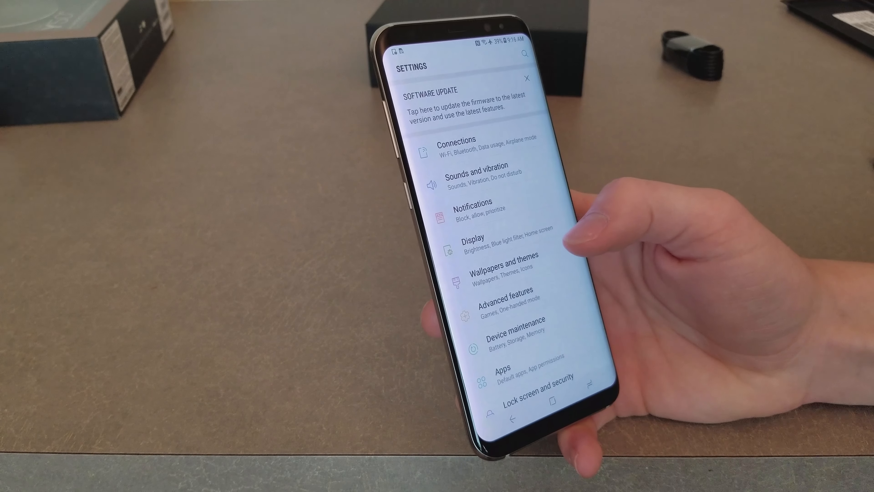
Enable CPU-Z in the Full screen apps list under Display settings
click(472, 240)
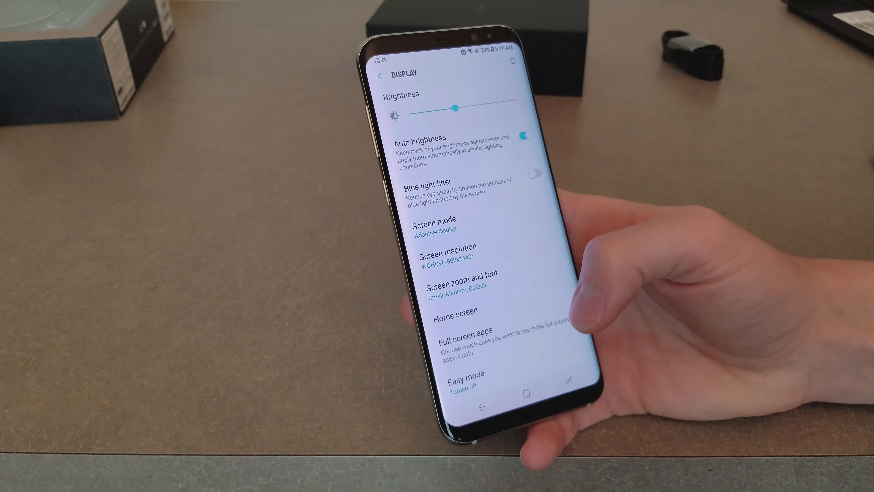
click(459, 329)
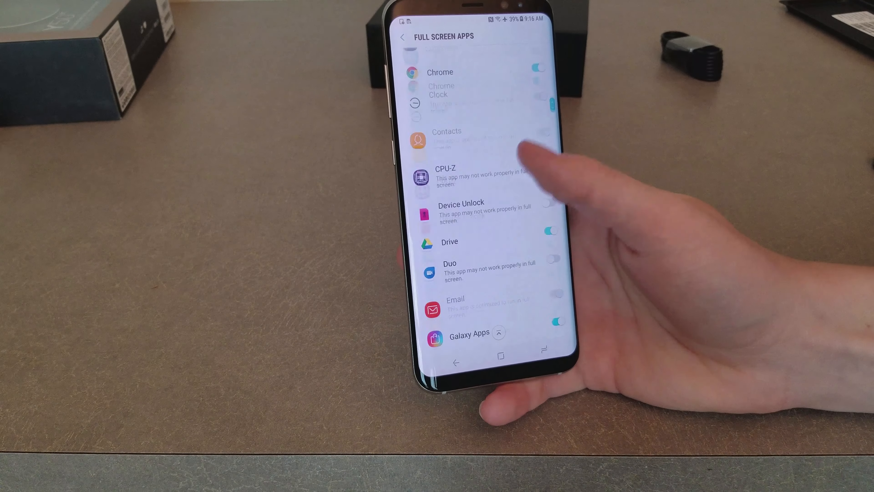
scroll(down, 3)
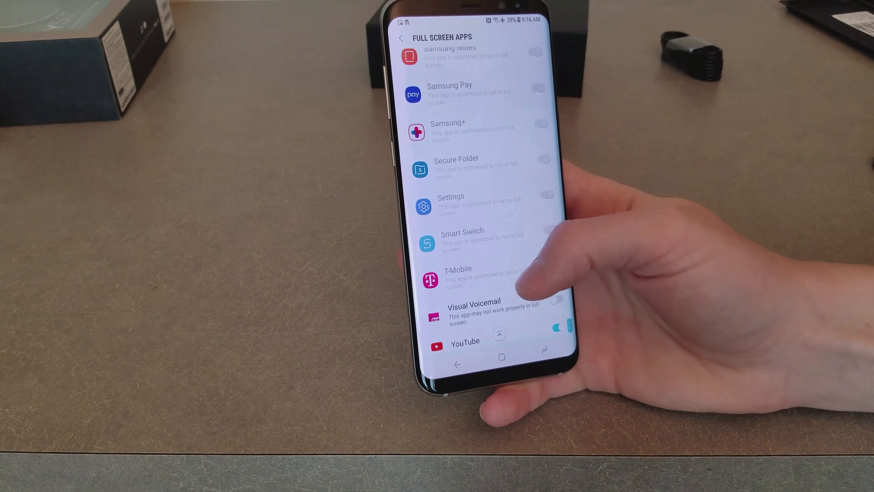
scroll(down, 3)
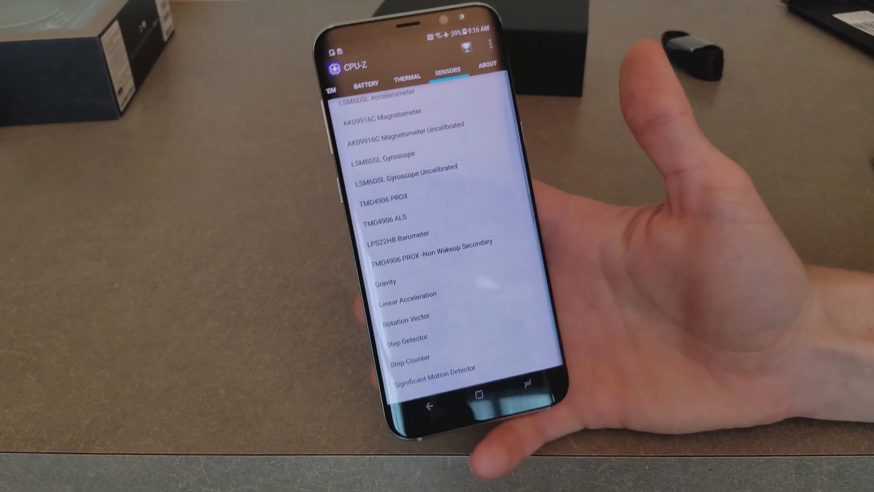
View CPU-Z's Thermal readings, then its Device hardware details
click(425, 78)
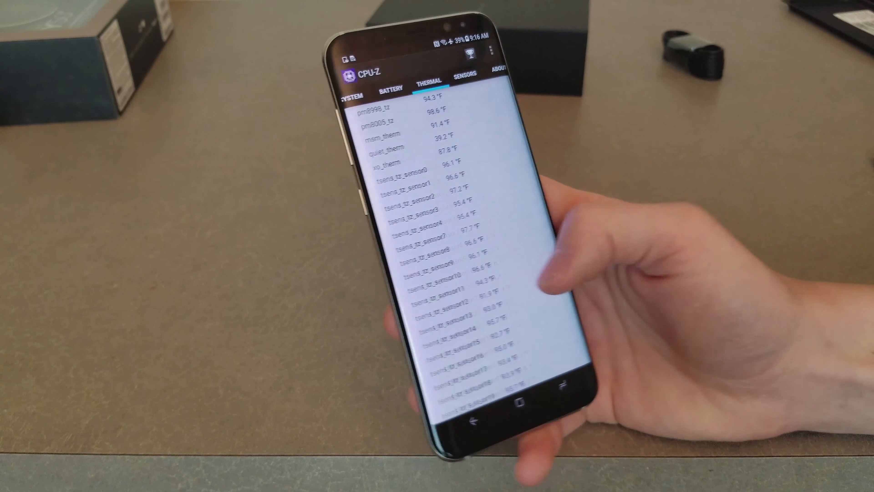
click(390, 90)
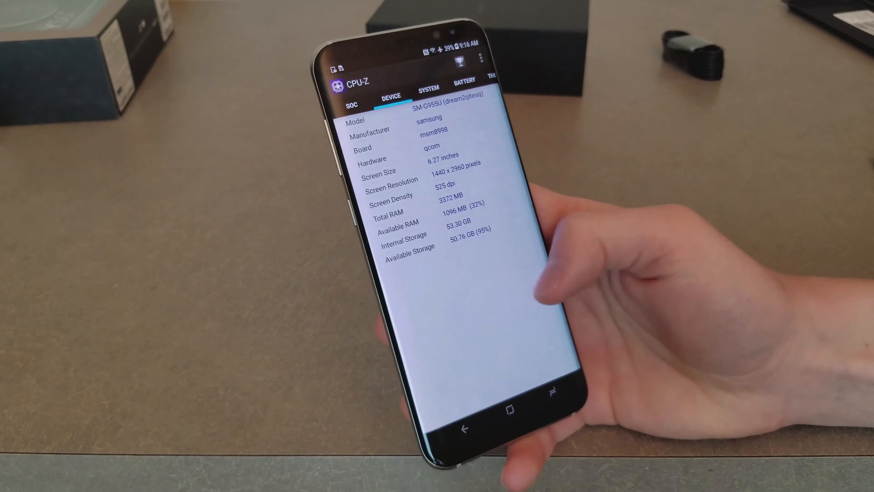